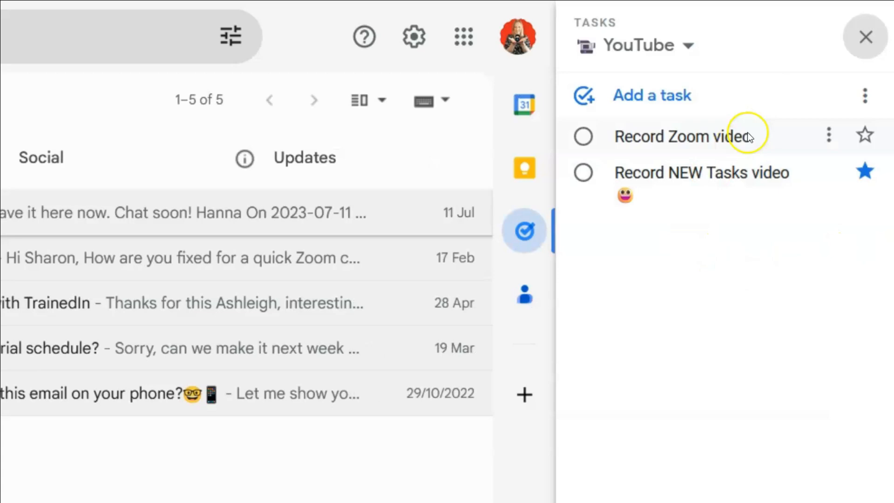
Leave the Gmail Tasks panel and bring up Google Calendar's November 2023 week view
left_click(864, 37)
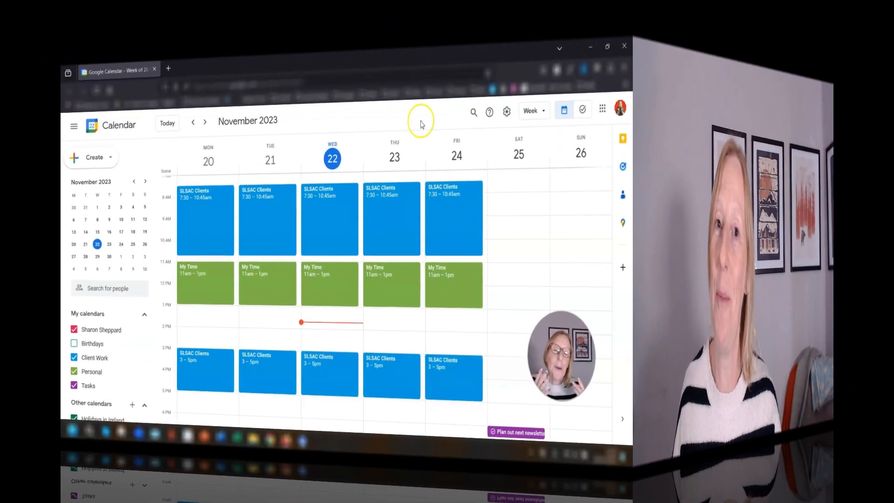
left_click(608, 46)
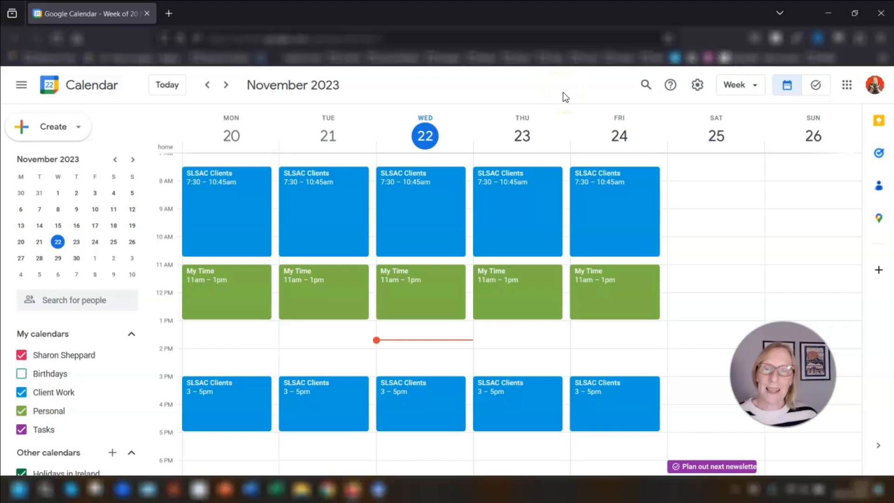
left_click(698, 84)
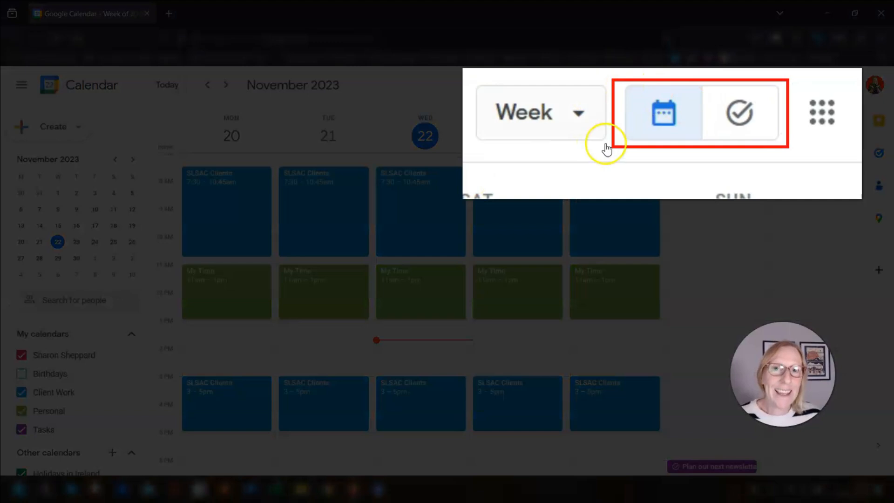
mouse_move(615, 167)
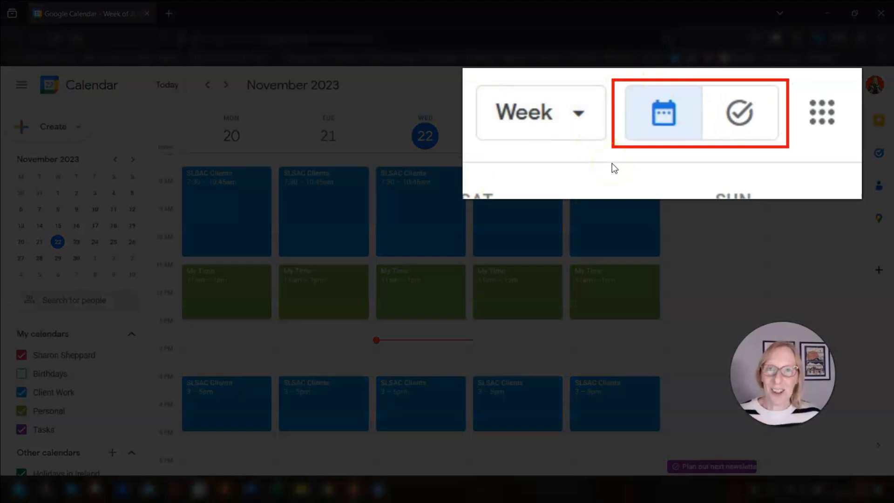
mouse_move(663, 112)
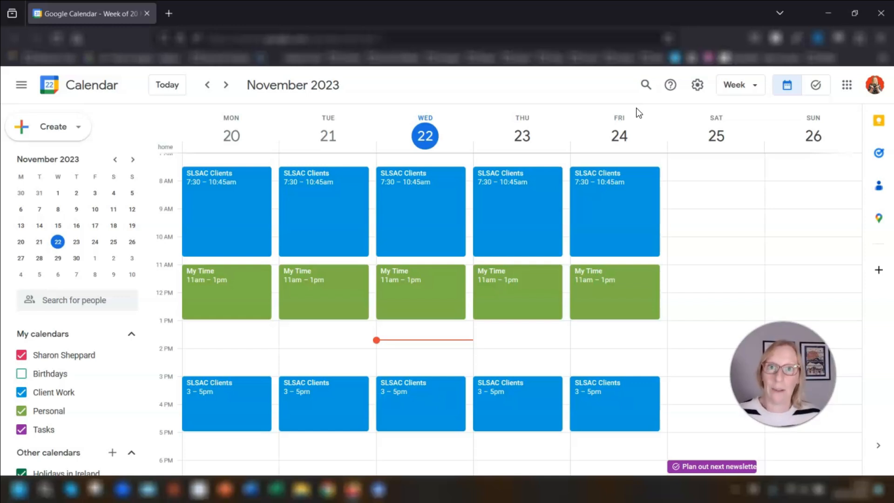
mouse_move(572, 100)
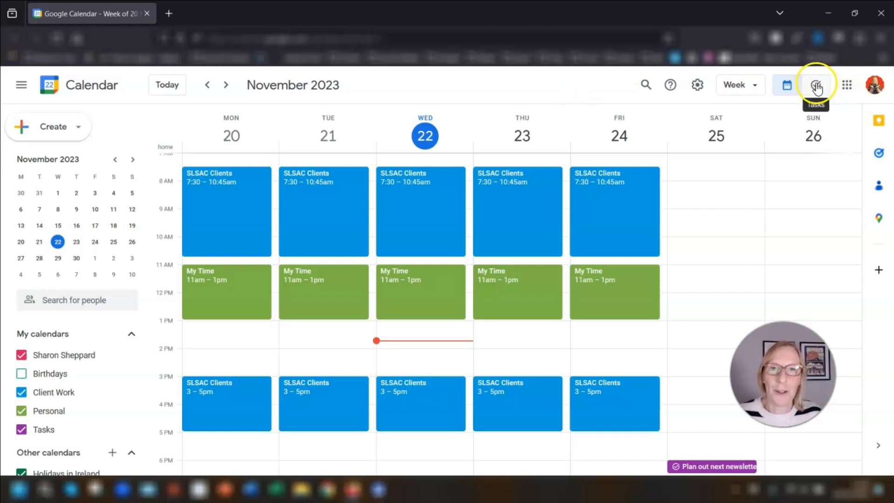
Switch to the full-page Tasks view and toggle the TO DO THIS WEEK list off and back on
left_click(817, 84)
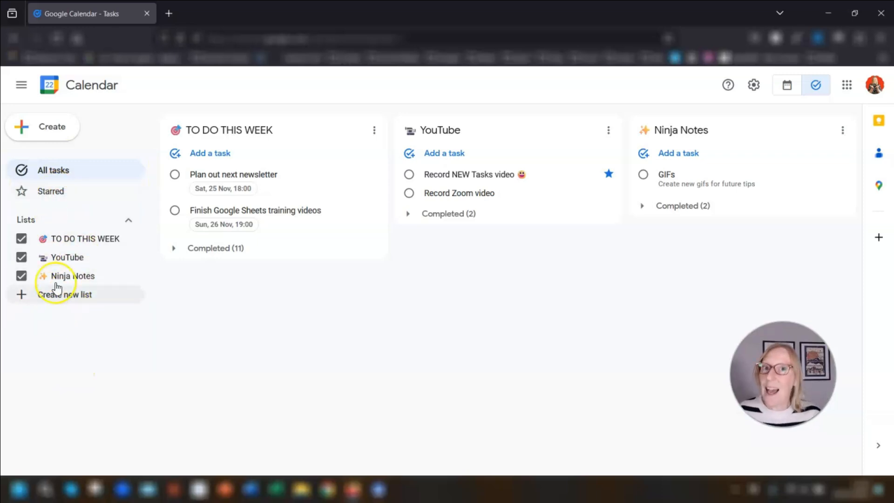
left_click(21, 238)
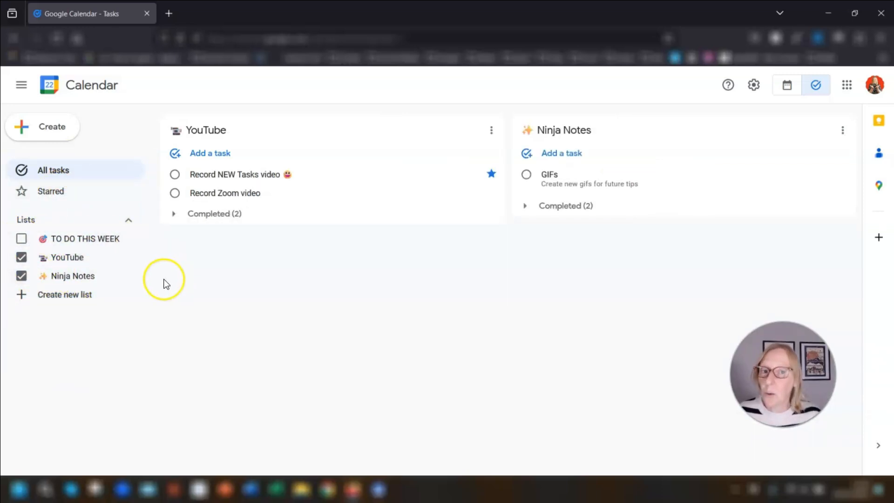
left_click(22, 238)
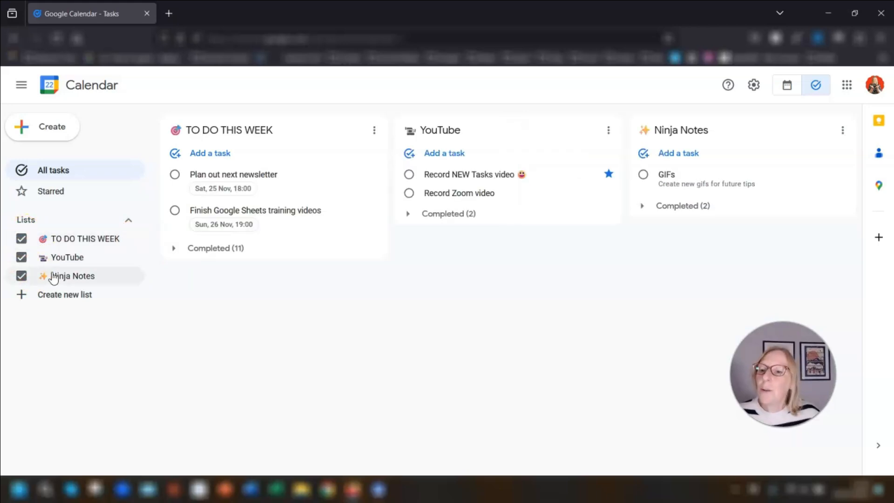
mouse_move(65, 294)
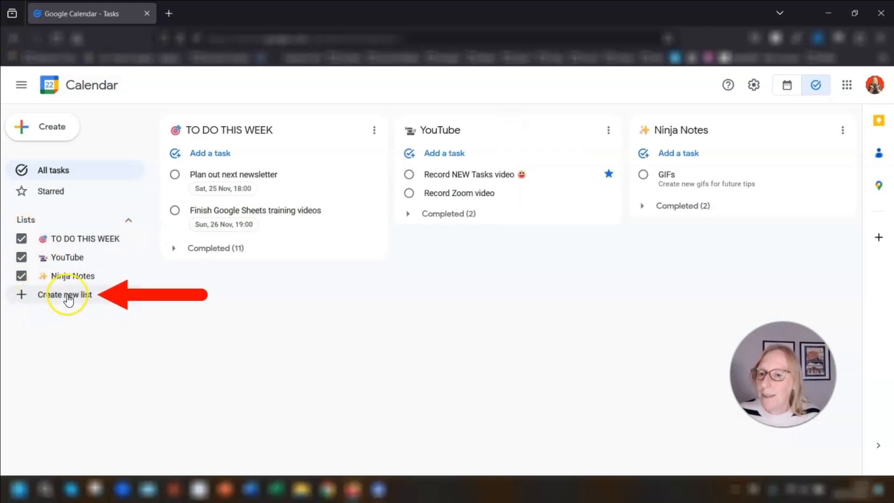
Start creating a new task list, then cancel it
left_click(65, 295)
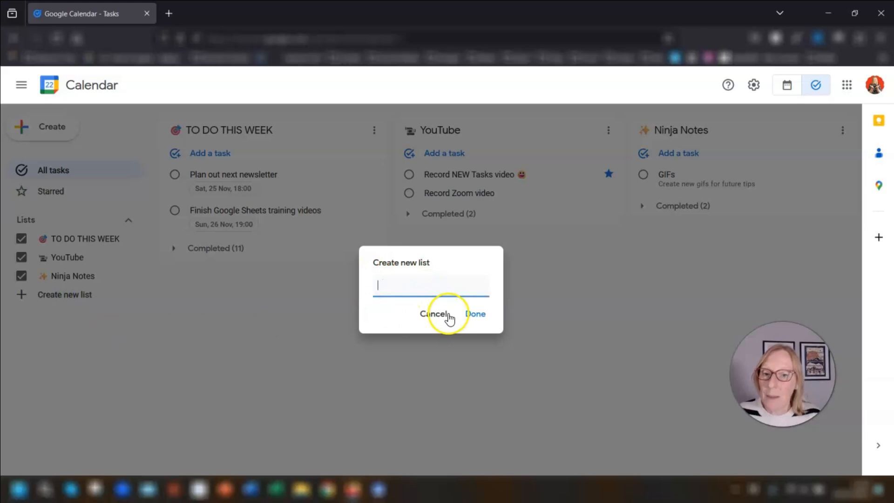
left_click(433, 314)
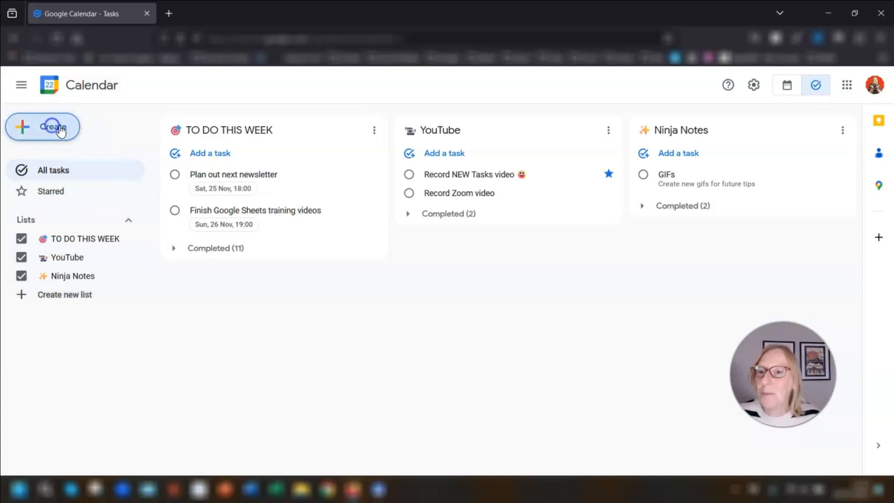
left_click(53, 126)
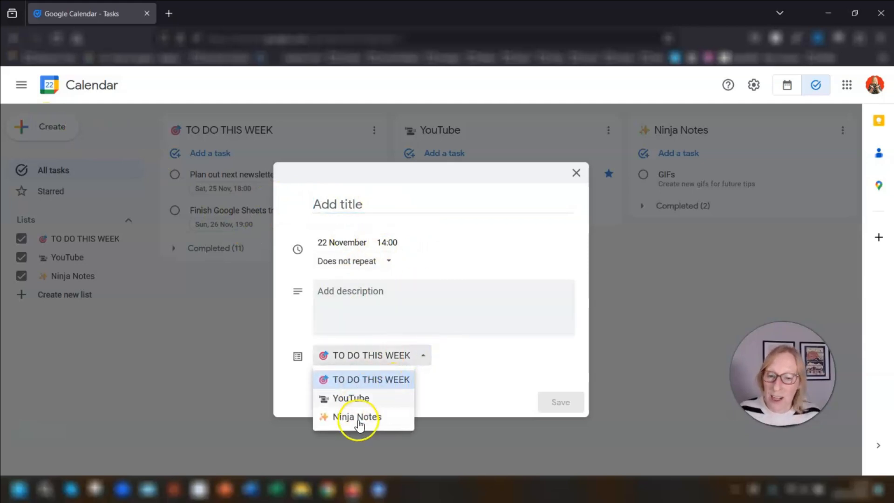
mouse_move(365, 406)
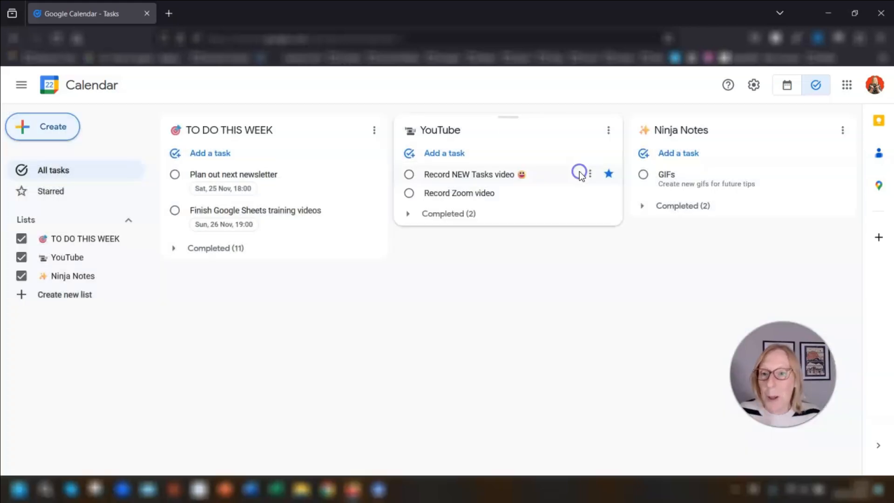
mouse_move(574, 180)
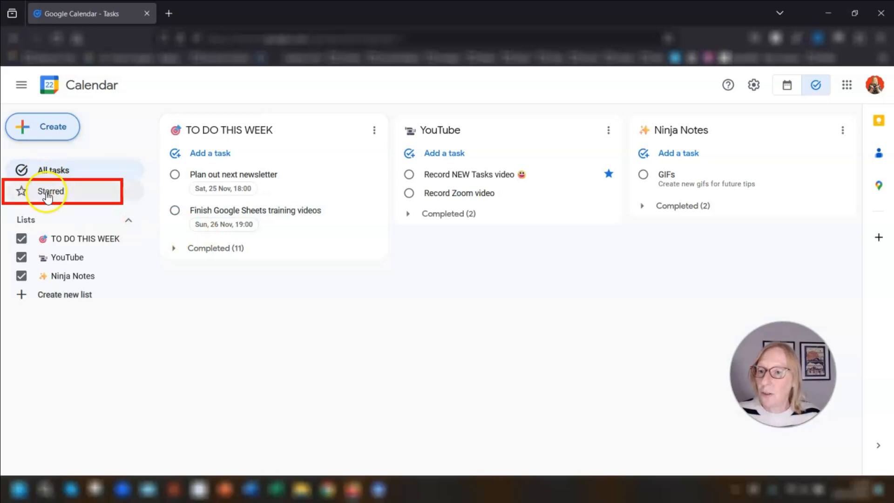
left_click(50, 191)
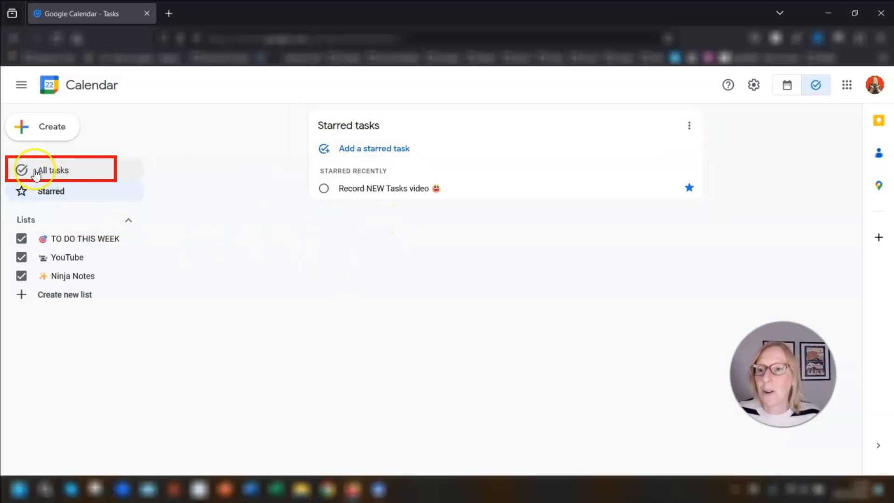
left_click(52, 170)
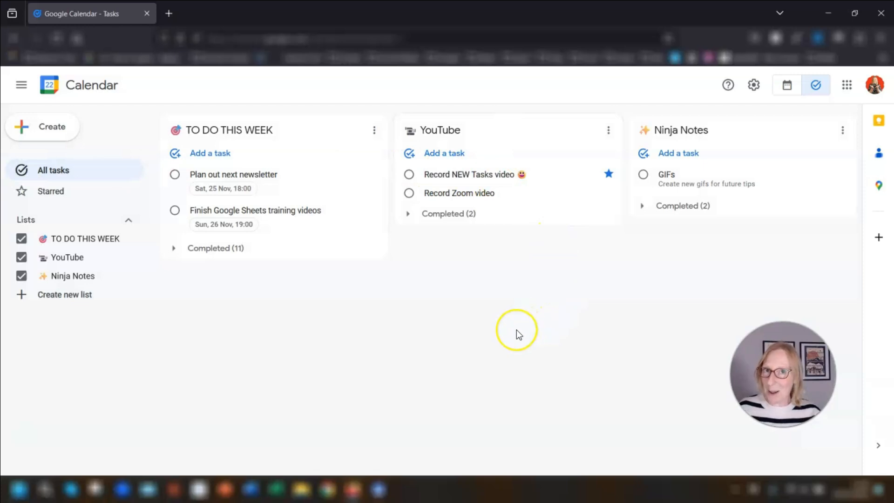
mouse_move(511, 336)
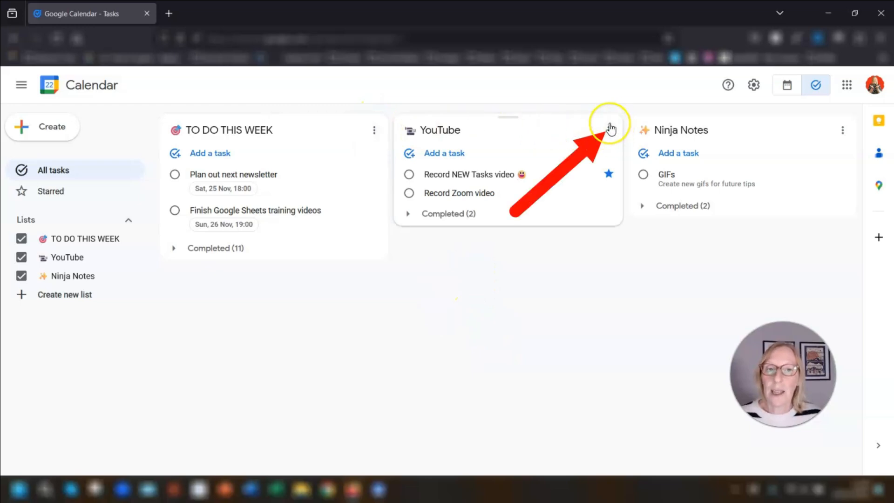
Pick up the YouTube list card to drag it into the first position
left_click(609, 130)
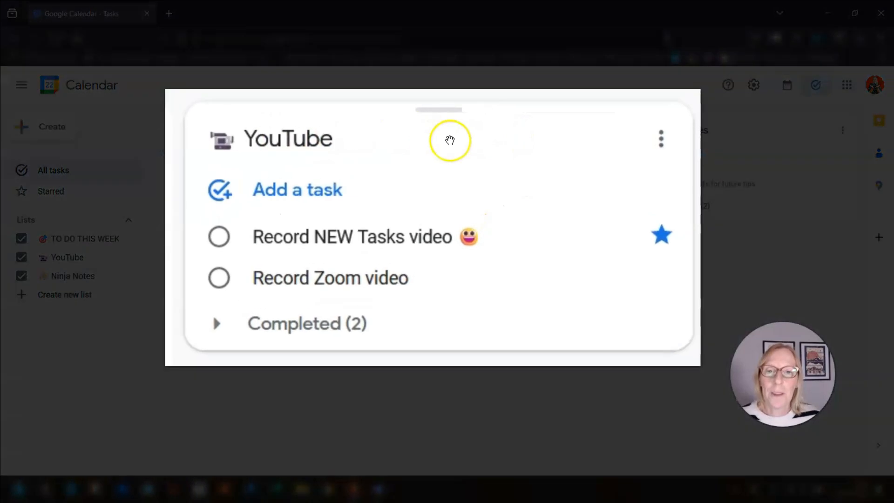
mouse_move(368, 127)
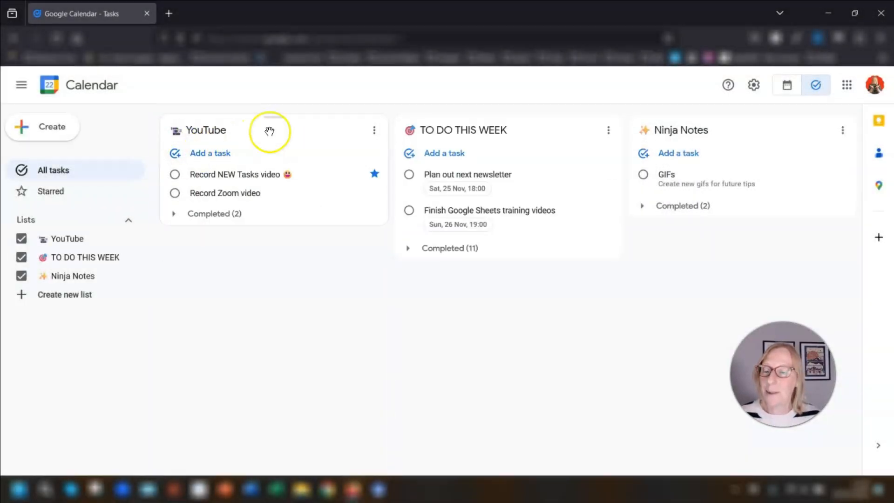
mouse_move(297, 252)
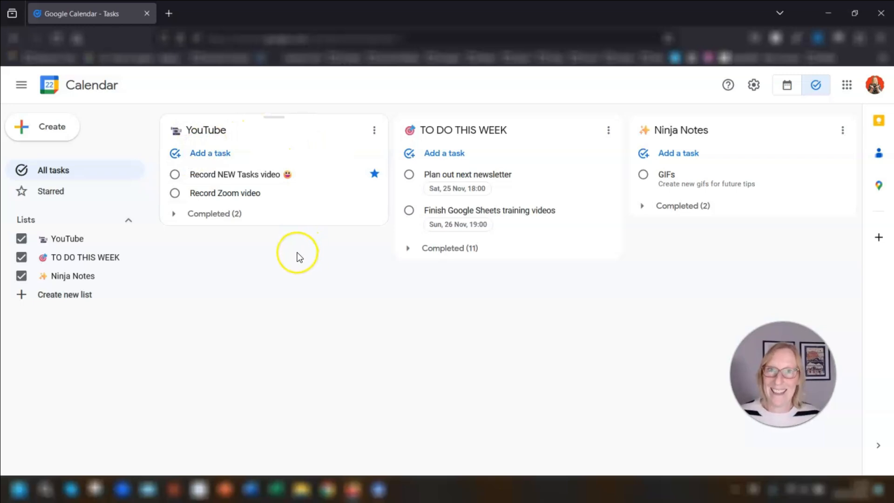
mouse_move(286, 255)
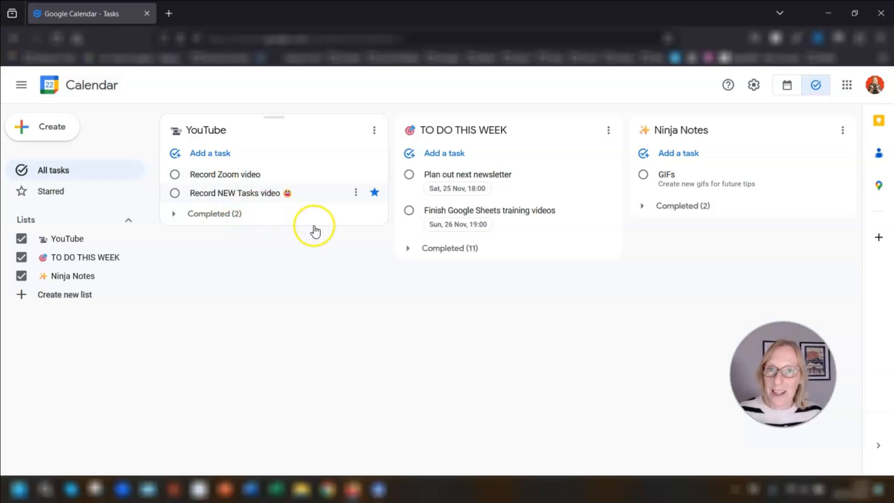
mouse_move(514, 215)
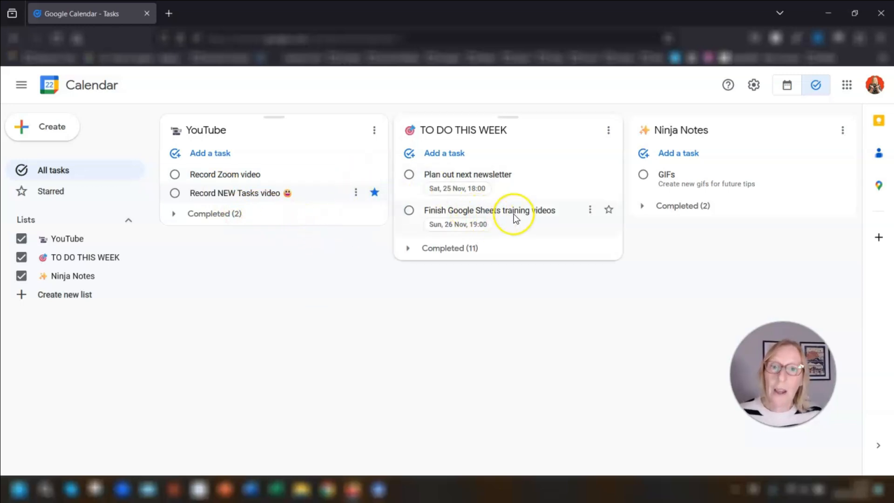
Bring up the options menu on the Plan out next newsletter task to move it to Ninja Notes
left_click(589, 174)
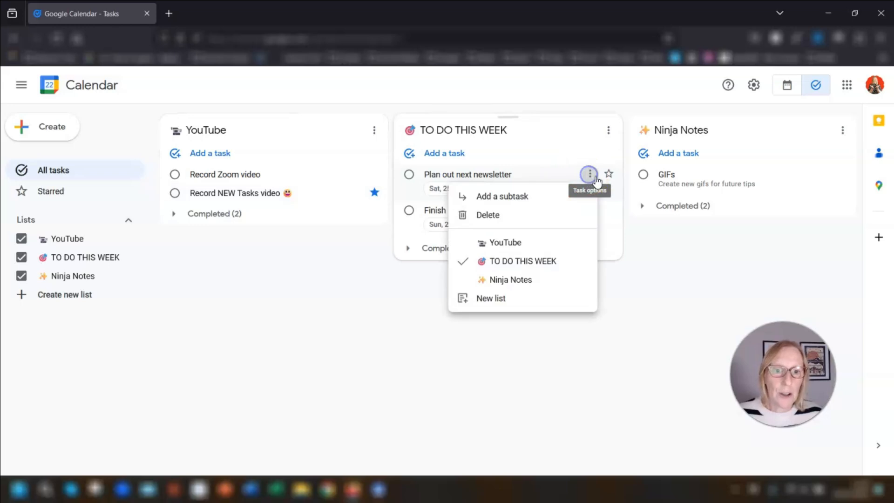
mouse_move(508, 279)
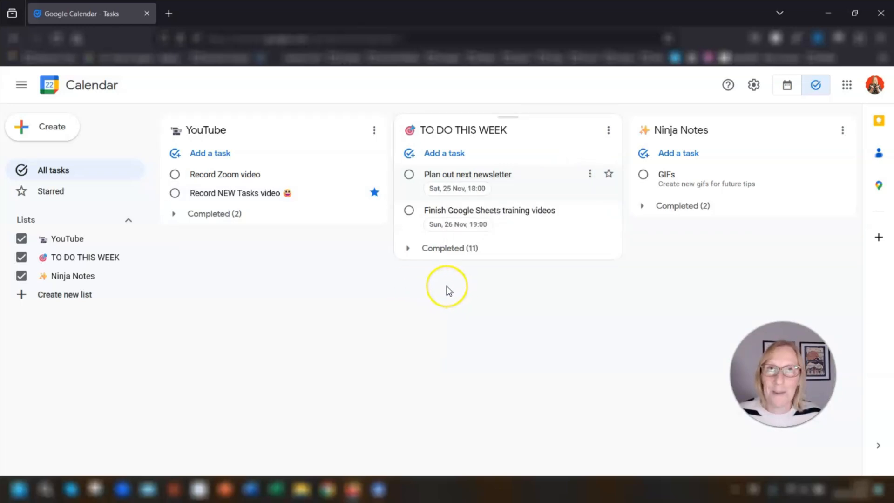
mouse_move(507, 176)
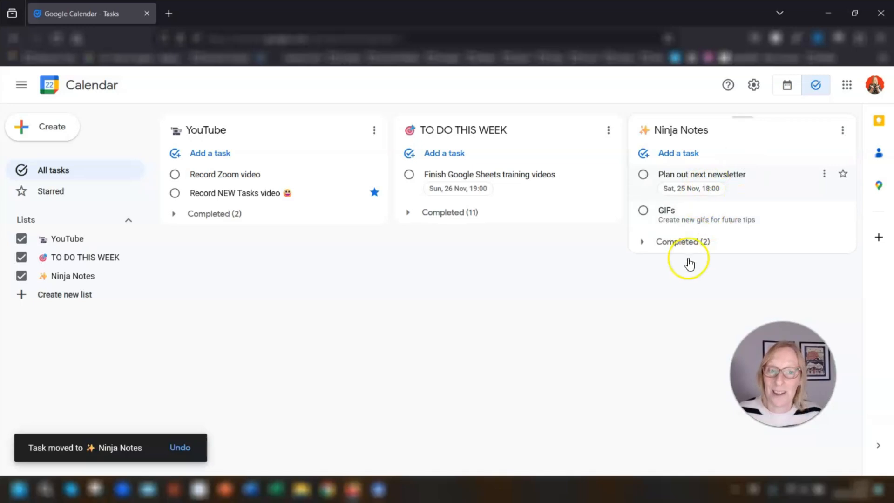
mouse_move(519, 410)
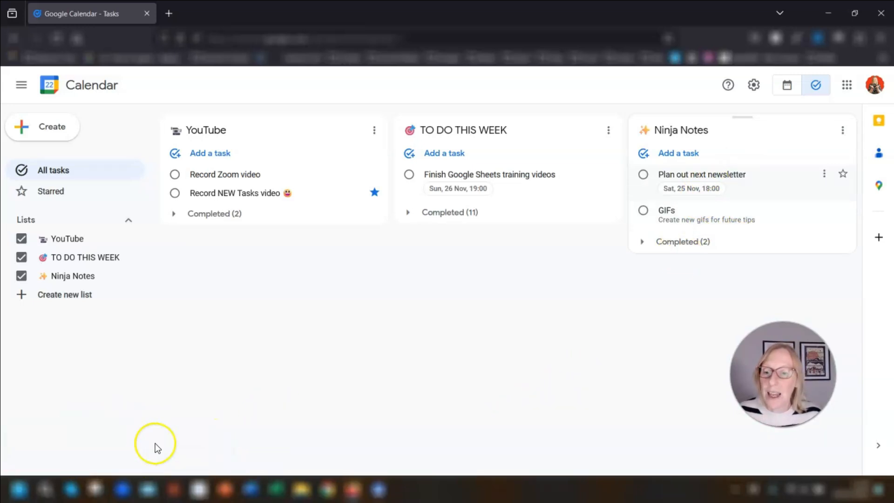
mouse_move(520, 354)
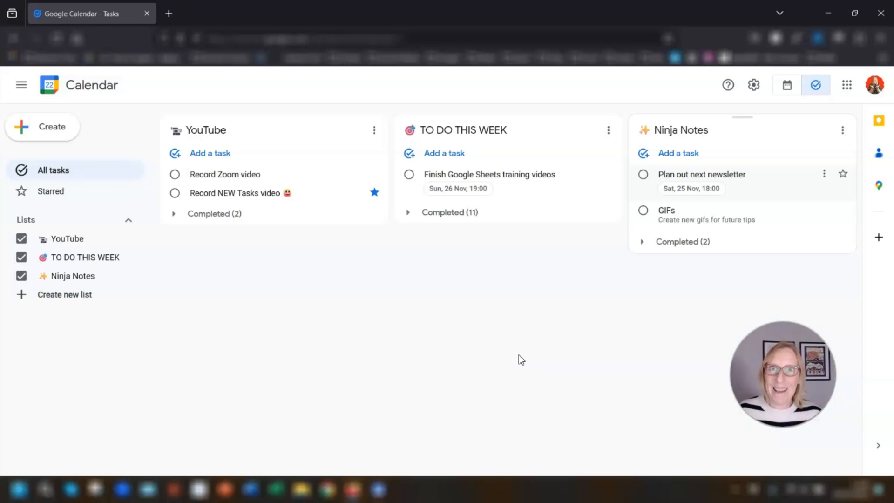
mouse_move(504, 288)
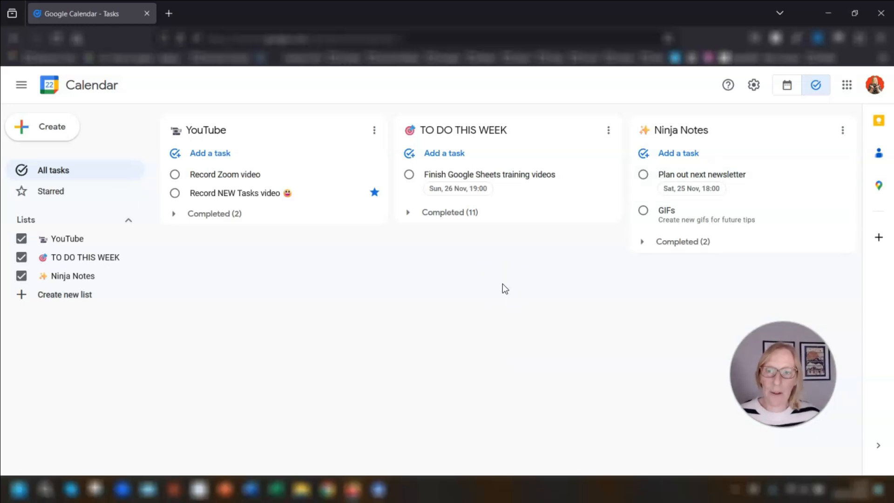
mouse_move(483, 316)
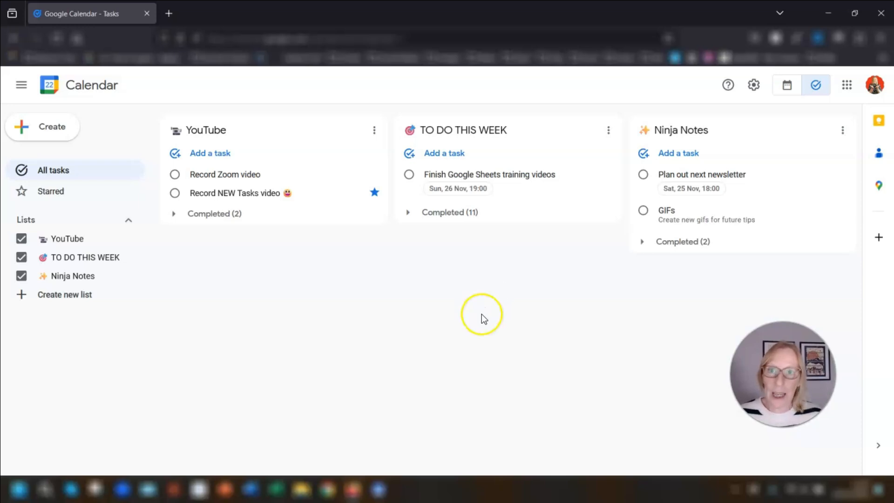
left_click(786, 85)
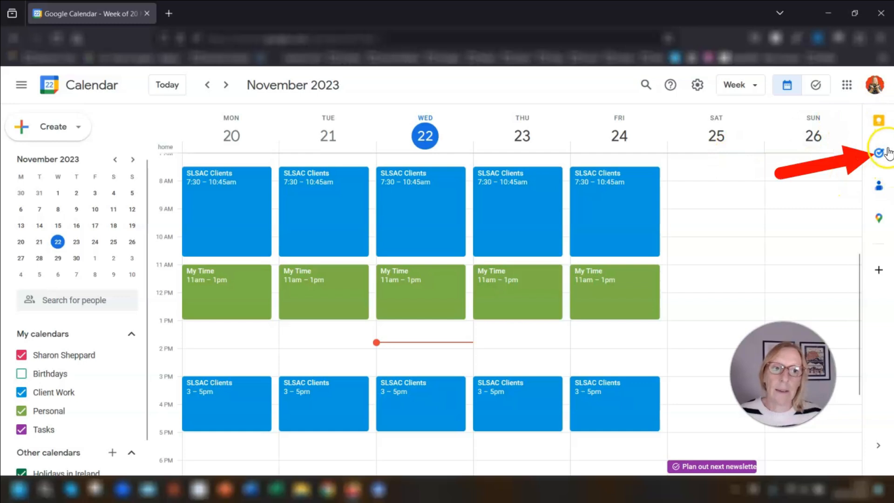
mouse_move(880, 153)
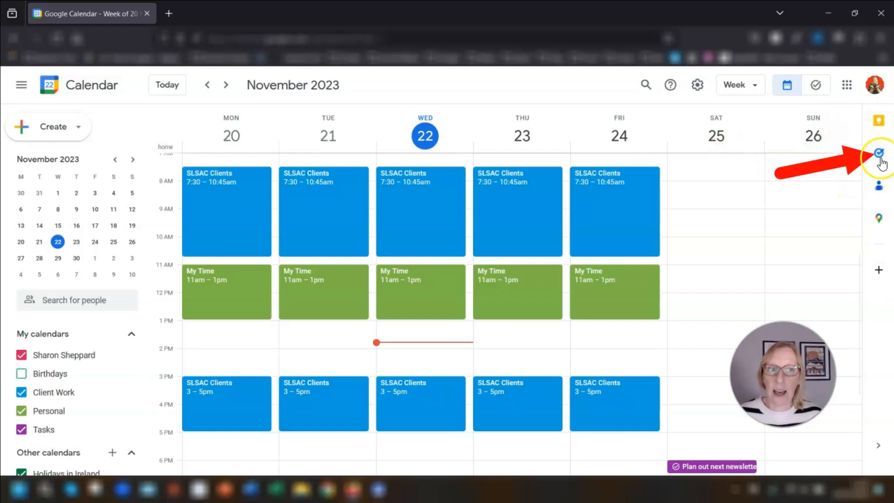
mouse_move(773, 154)
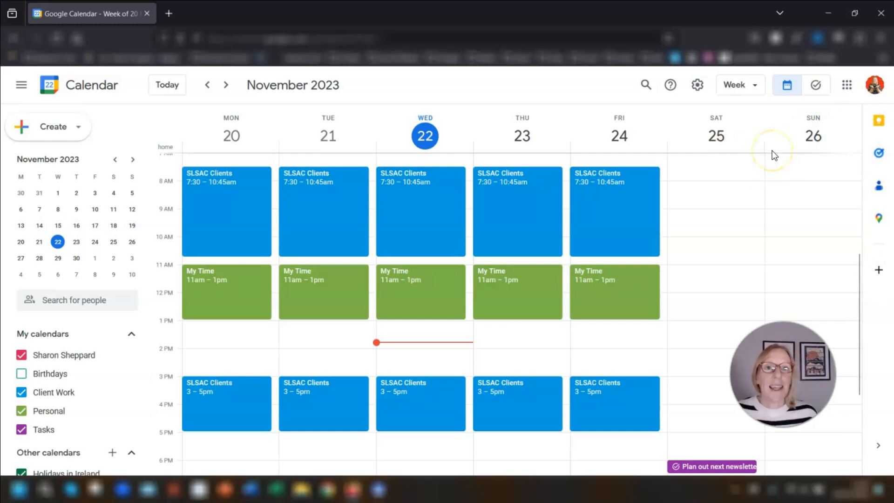
mouse_move(774, 156)
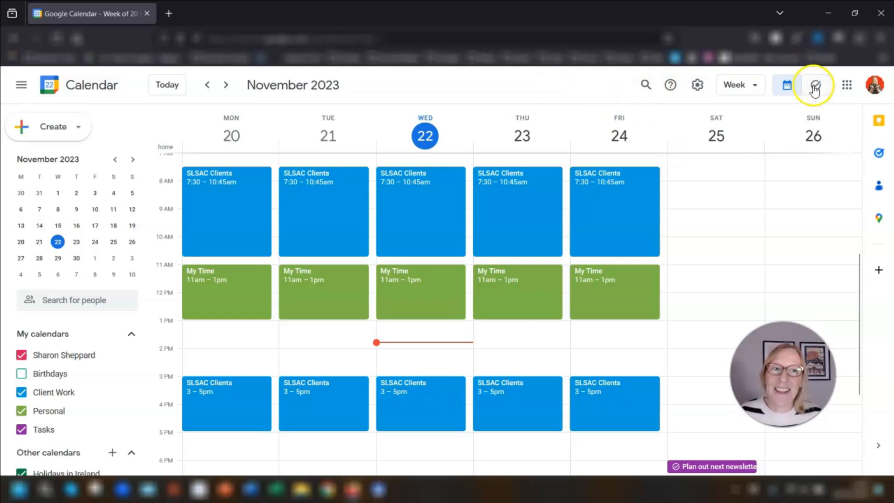
left_click(815, 85)
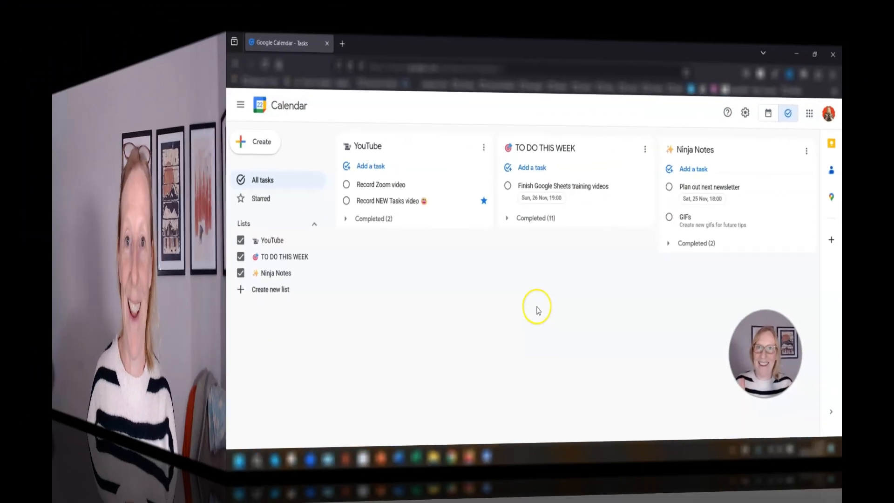